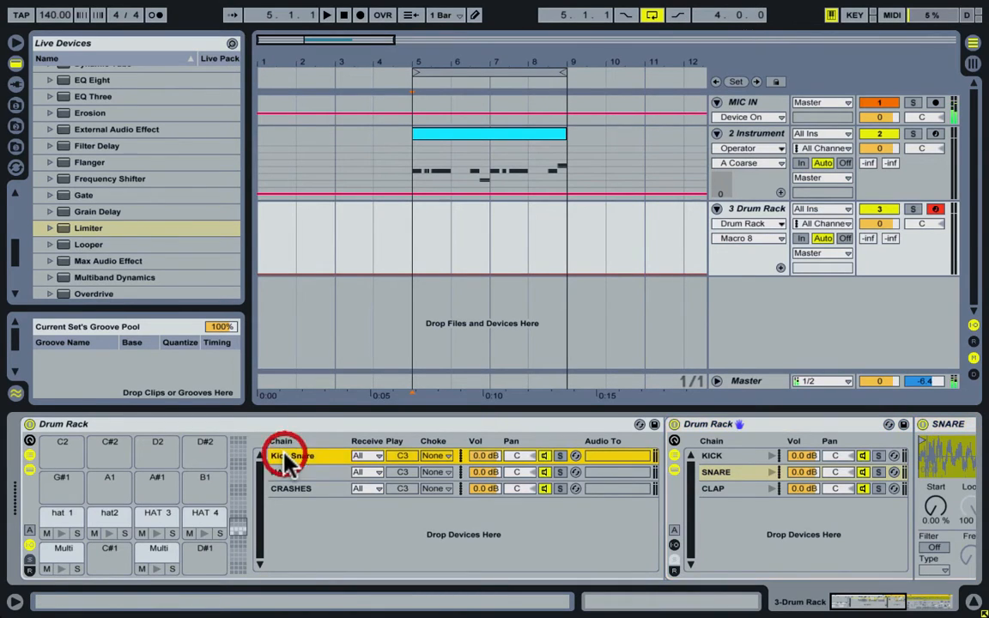
- Select the SNARE and CLAP chains inside the Kick Snare drum rack
{"action": "left_click", "coordinate": [282, 473]}
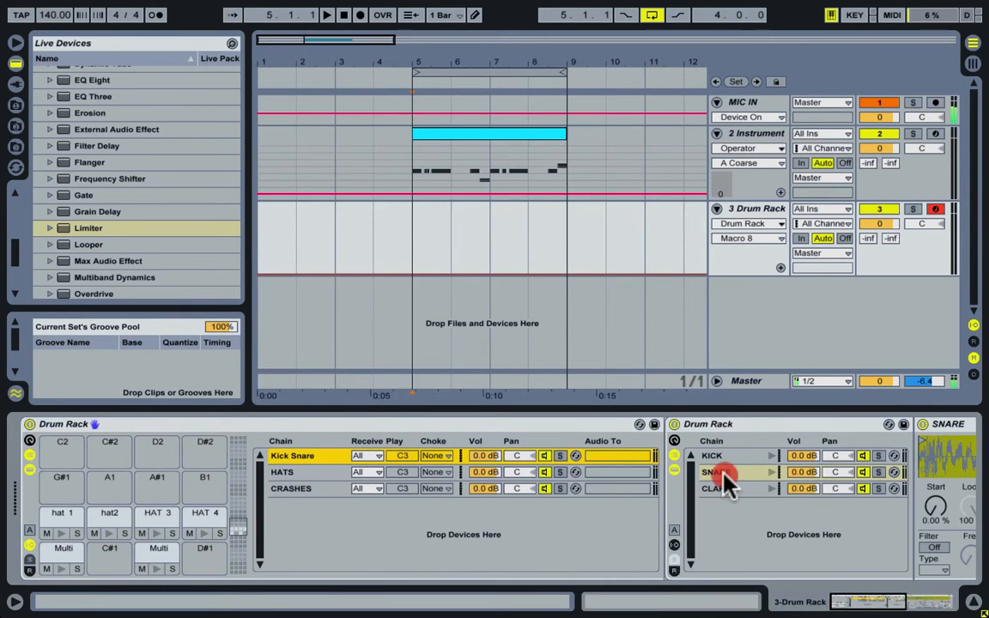
{"action": "left_click", "coordinate": [722, 488]}
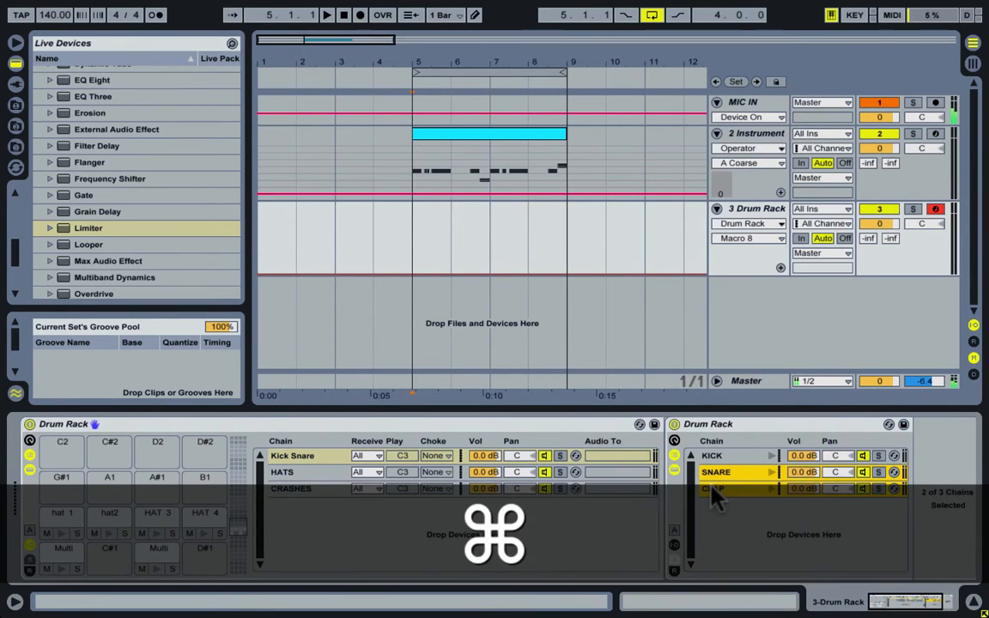
- Group snare and clap into a SNARES chain with Auto Filter, Compressor and Limiter
{"action": "key", "text": "cmd+r"}
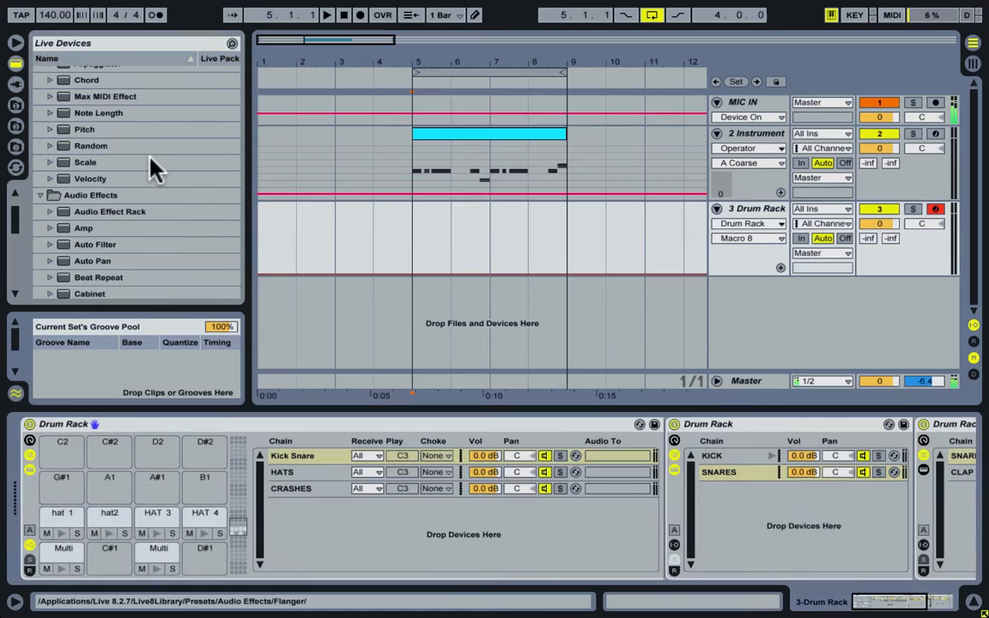
{"action": "scroll", "scroll_direction": "up", "scroll_amount": 3}
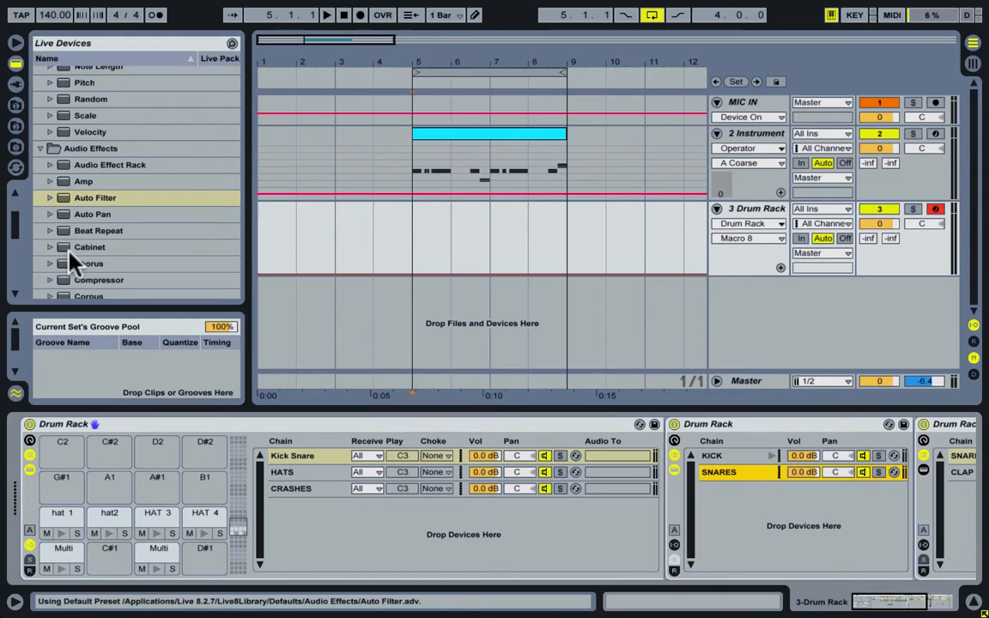
{"action": "left_click", "coordinate": [98, 280]}
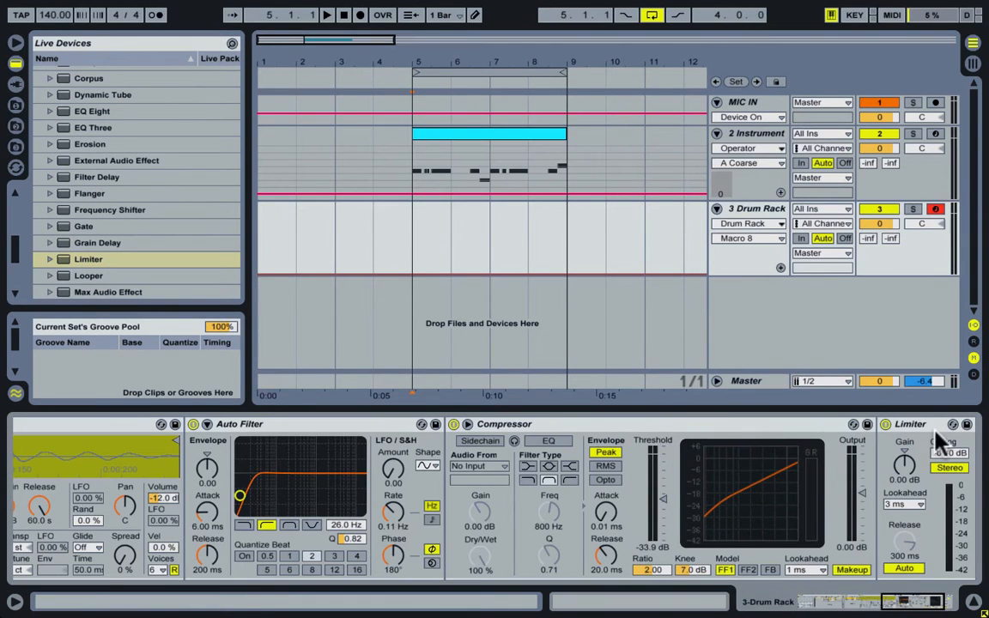
{"action": "left_click", "coordinate": [910, 424]}
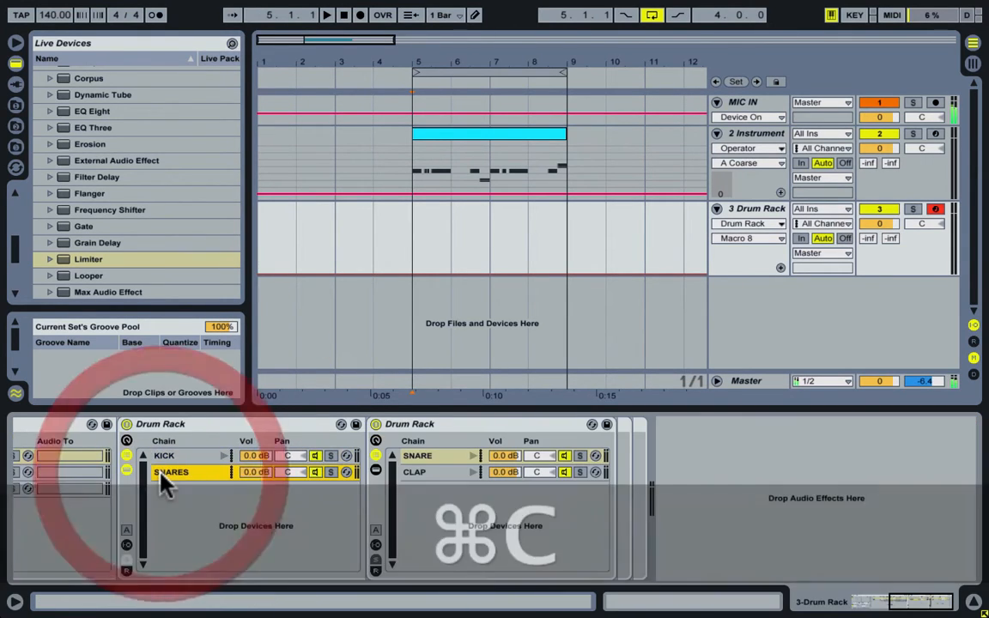
- Copy the SNARES chain and adjust the Compressor ratio on the snares
{"action": "key", "text": "cmd+v"}
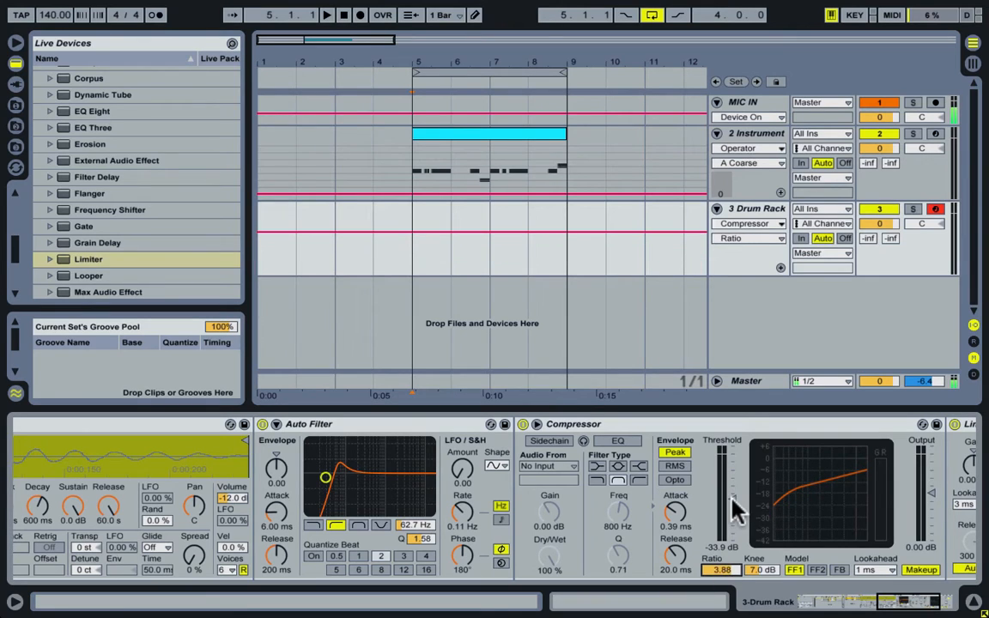
{"action": "left_click_drag", "start_coordinate": [725, 481], "coordinate": [725, 516]}
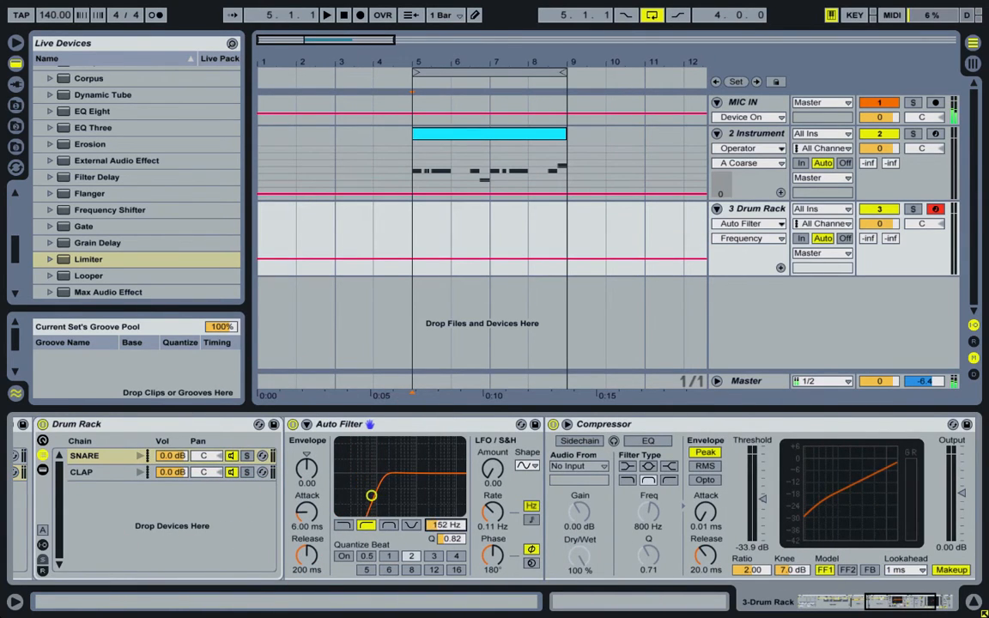
- Lower the Auto Filter cutoff frequency and raise its resonance on the snares
{"action": "left_click_drag", "start_coordinate": [371, 495], "coordinate": [364, 484]}
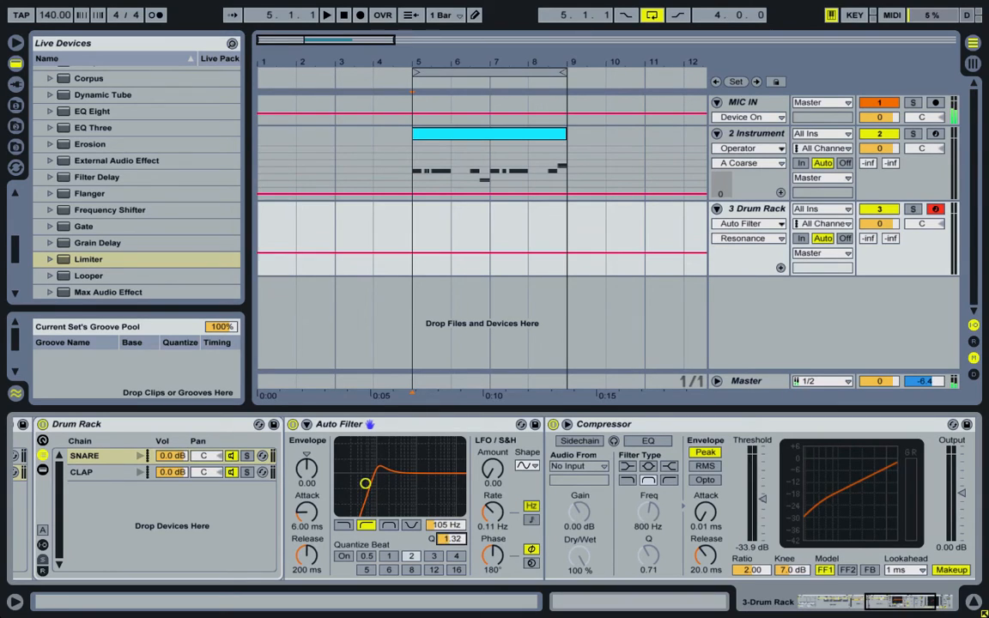
{"action": "left_click_drag", "start_coordinate": [447, 525], "coordinate": [447, 512]}
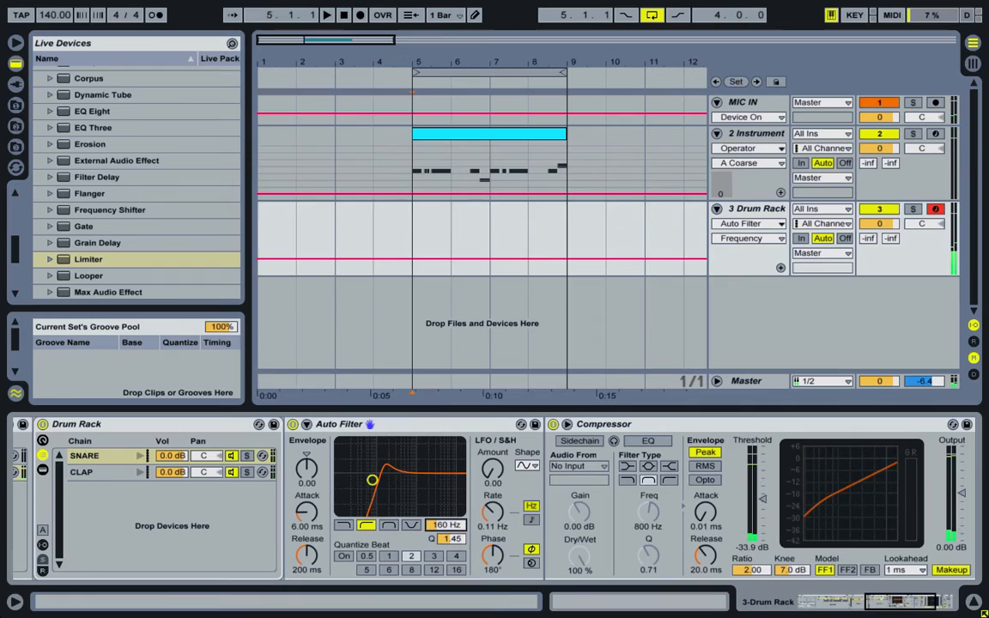
{"action": "left_click_drag", "start_coordinate": [445, 524], "coordinate": [445, 526]}
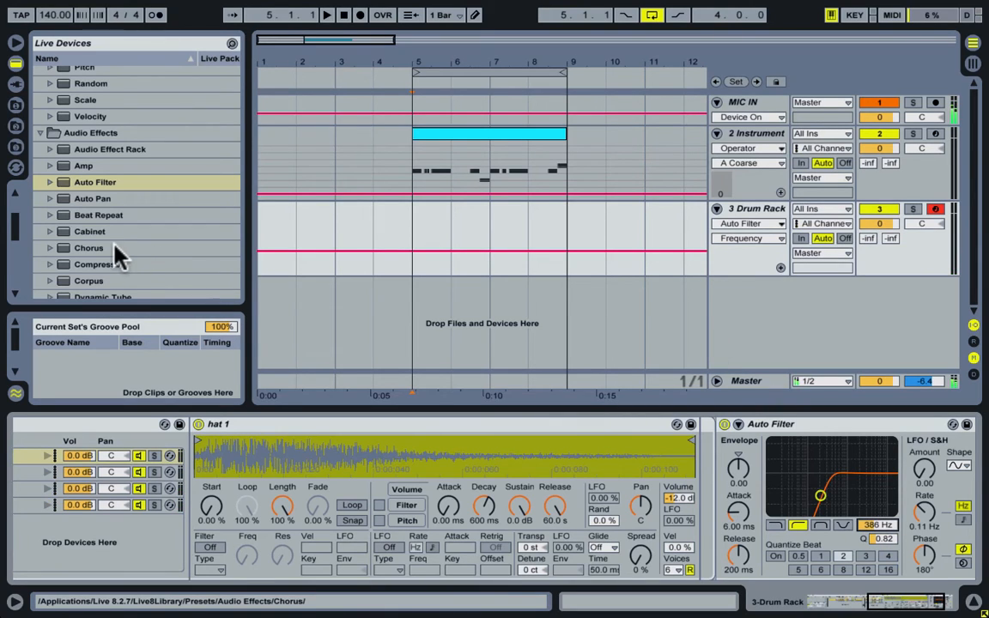
- Add a Chorus effect to the hat 1 chain after its Auto Filter
{"action": "left_click", "coordinate": [89, 247]}
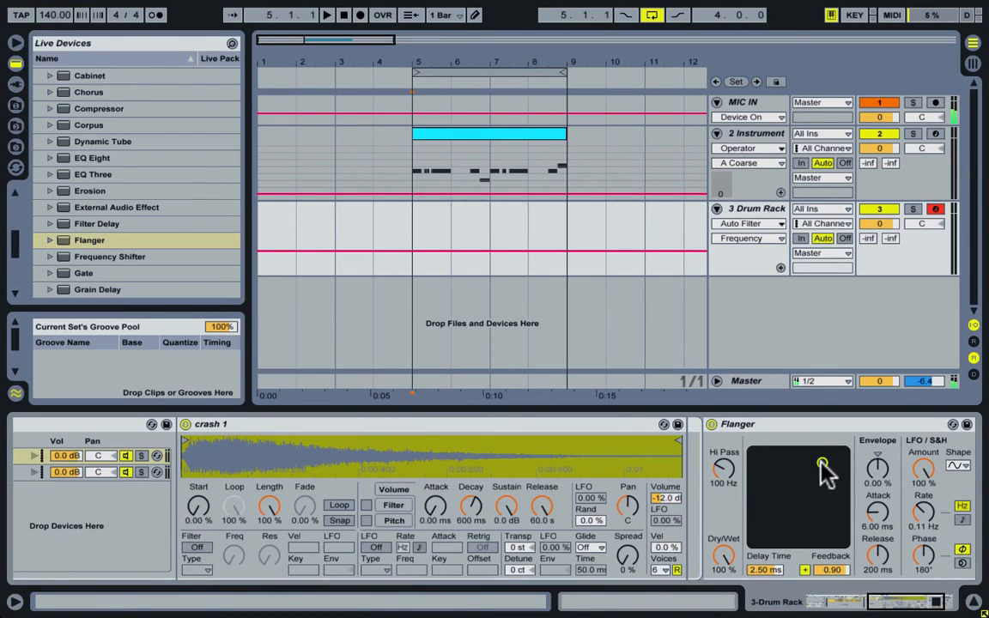
- Set the Flanger's delay time and feedback on the crash and adjust its dry/wet mix
{"action": "left_click_drag", "start_coordinate": [823, 464], "coordinate": [821, 495]}
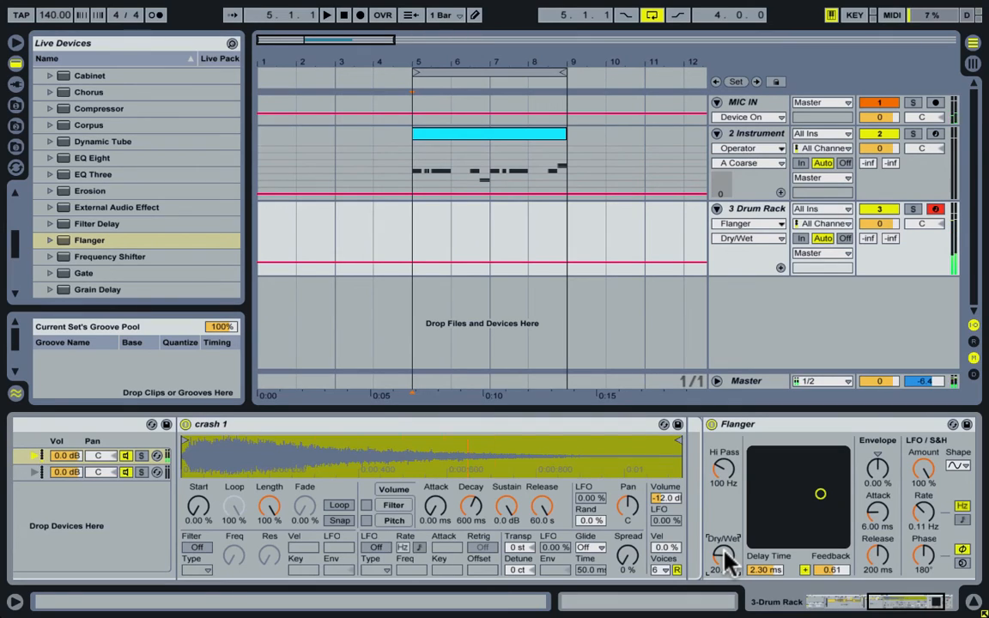
{"action": "left_click_drag", "start_coordinate": [725, 557], "coordinate": [730, 541]}
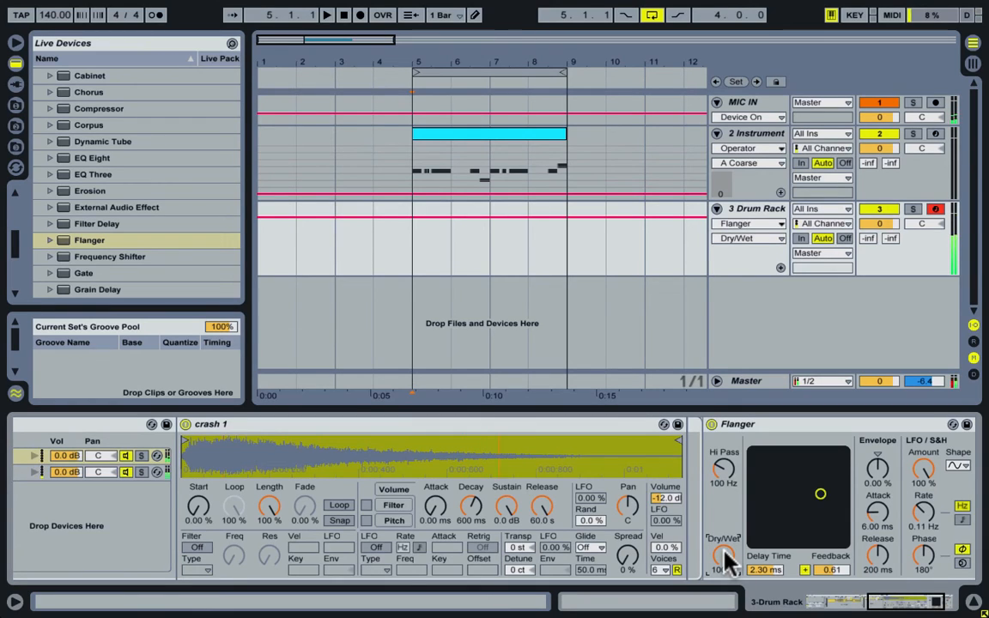
{"action": "left_click_drag", "start_coordinate": [725, 557], "coordinate": [725, 533]}
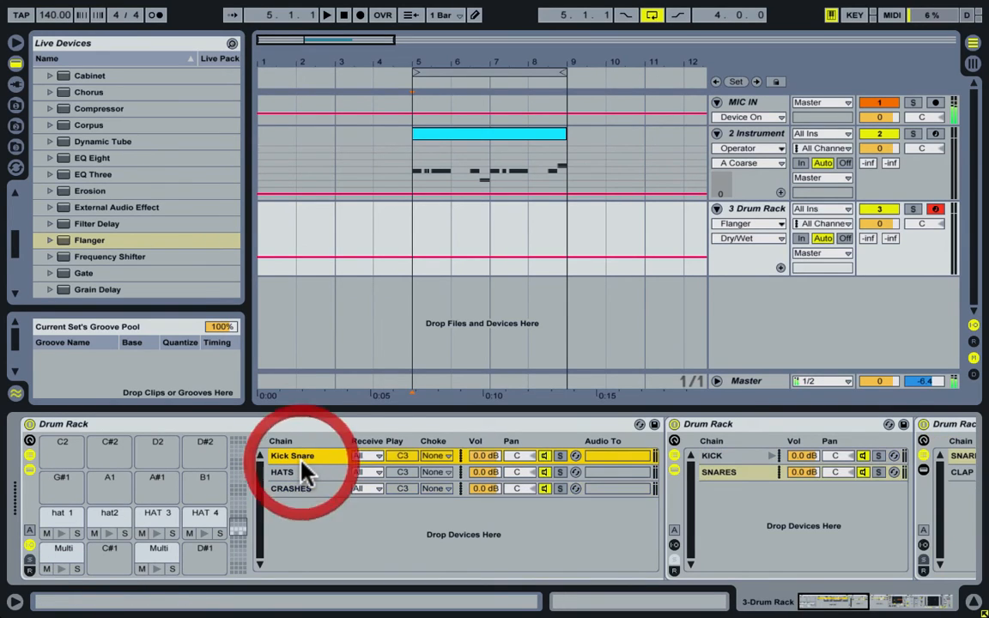
- Drop a Reverb on a return chain in Kick Snare and bring up its quality choices
{"action": "left_click", "coordinate": [675, 570]}
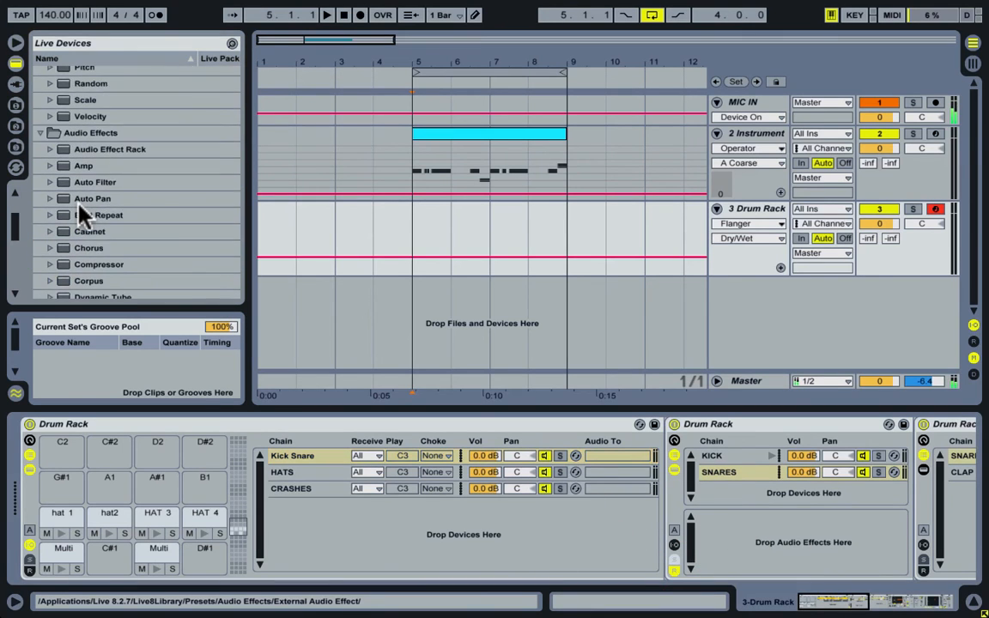
{"action": "scroll", "scroll_direction": "down", "scroll_amount": 3}
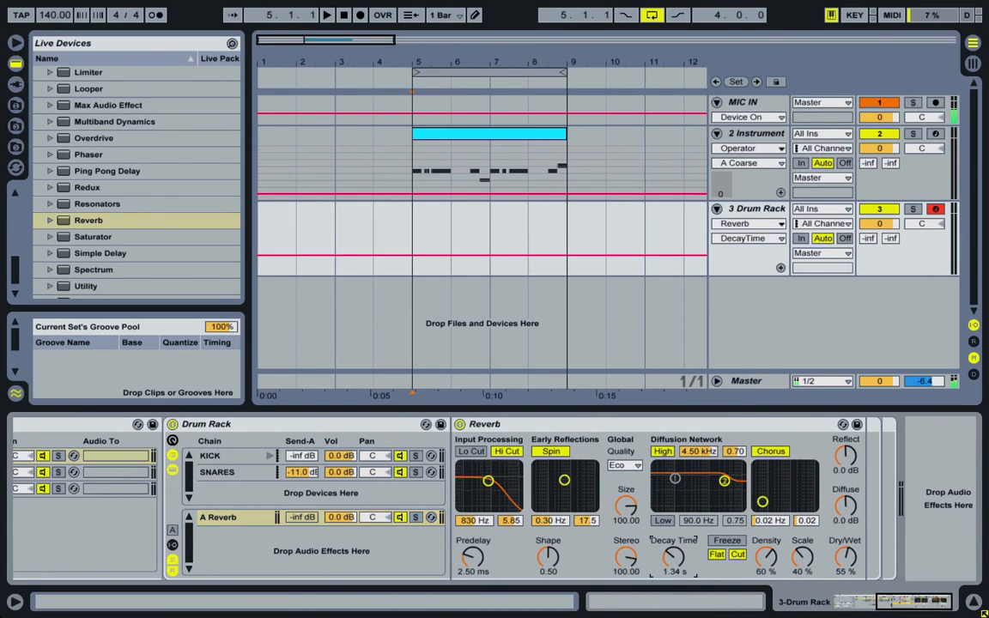
{"action": "left_click", "coordinate": [625, 464]}
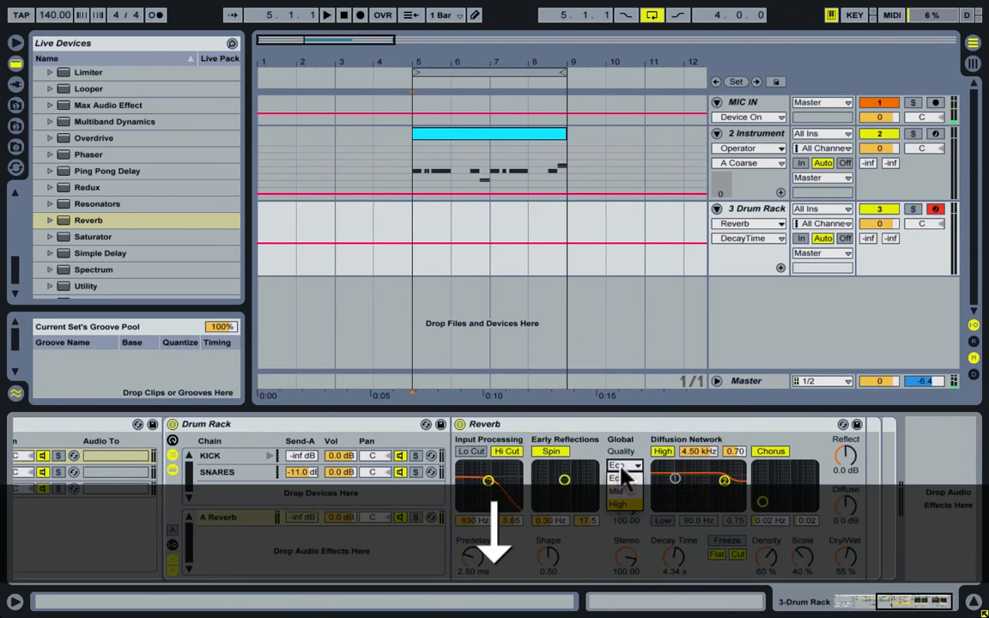